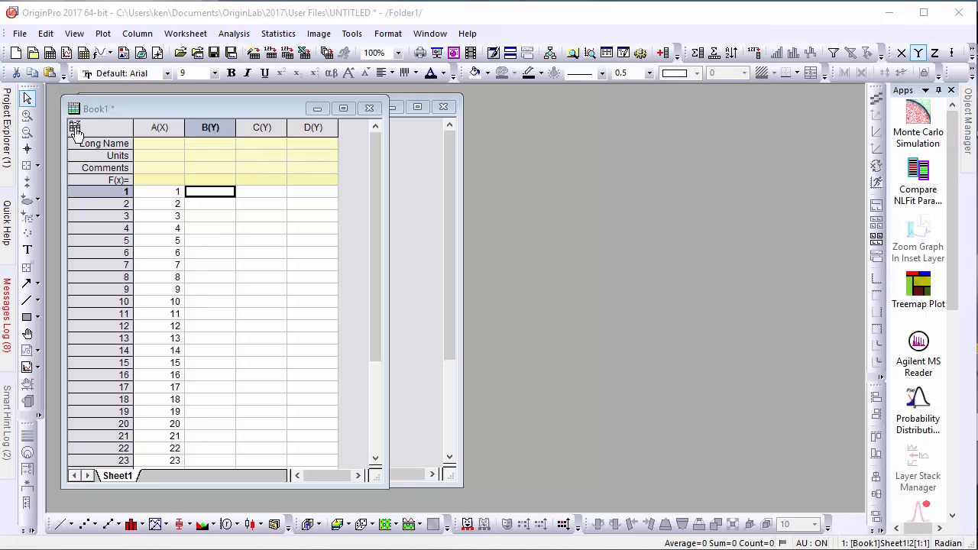
Review Book1's workbook properties and column B's properties without changing them.
right_click(95, 108)
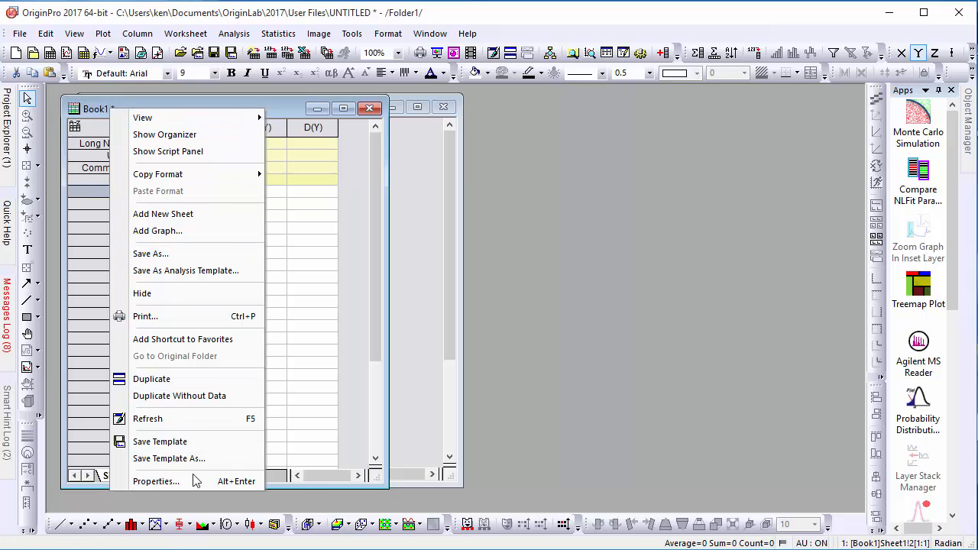
click(156, 480)
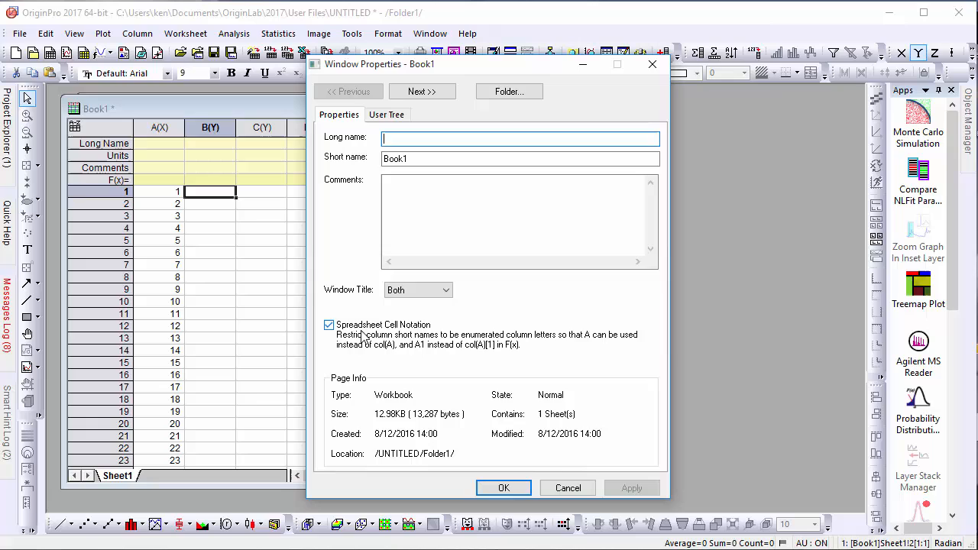
mouse_move(476, 350)
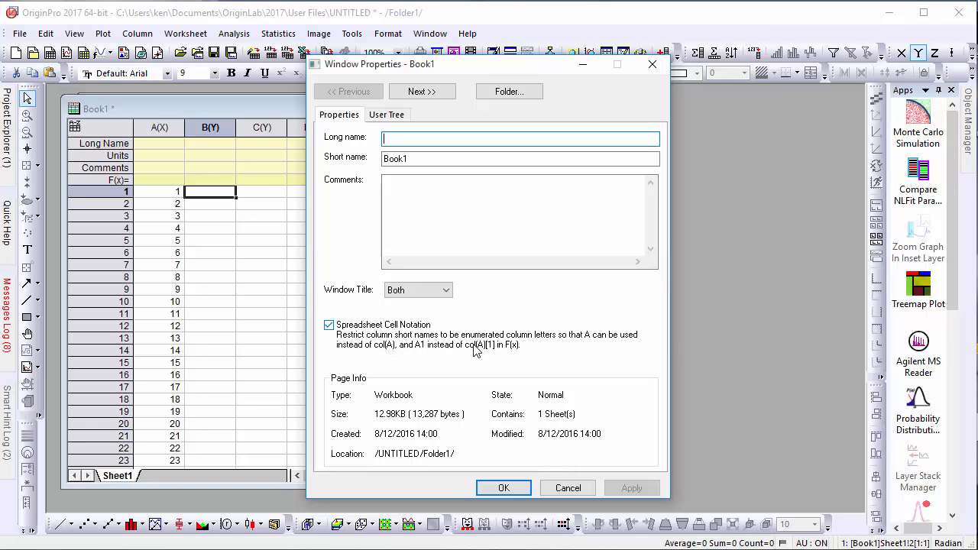
mouse_move(339, 354)
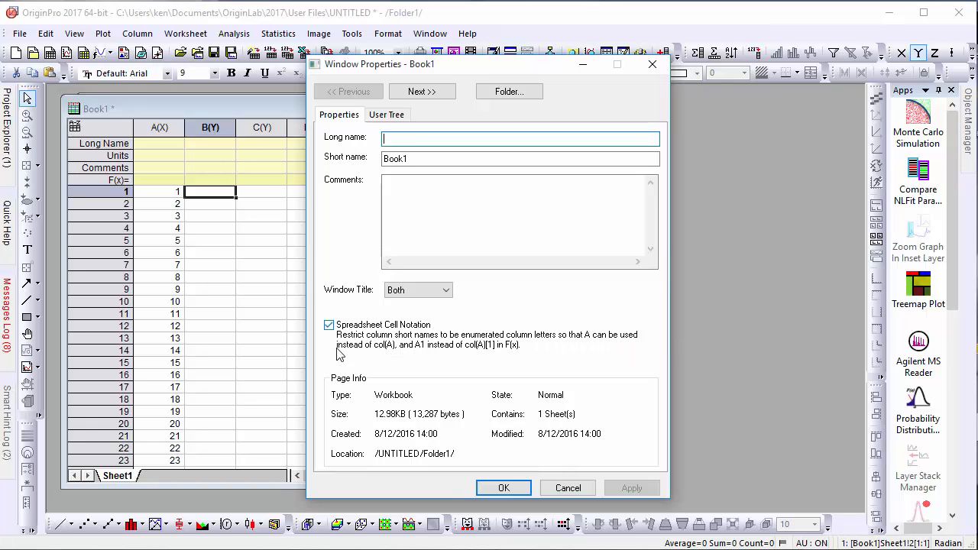
mouse_move(514, 358)
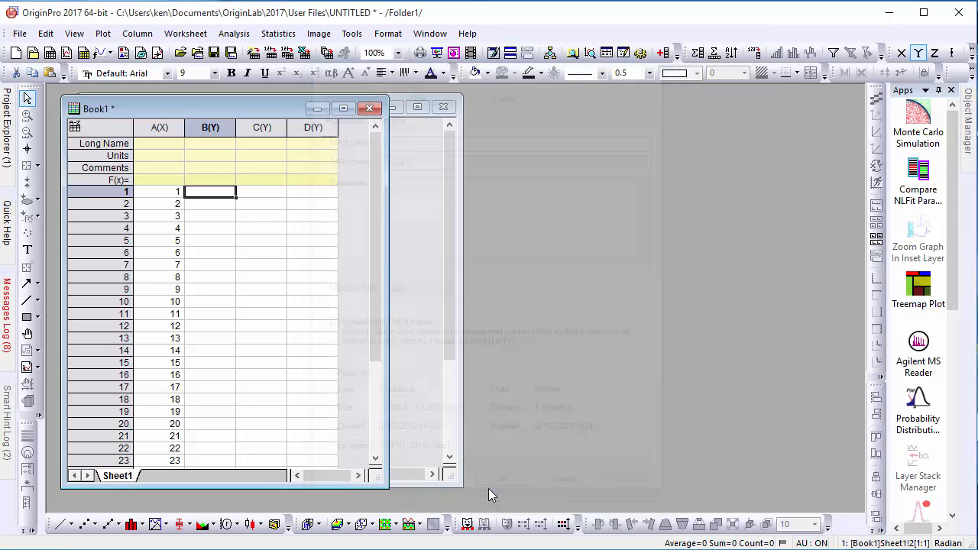
double_click(211, 126)
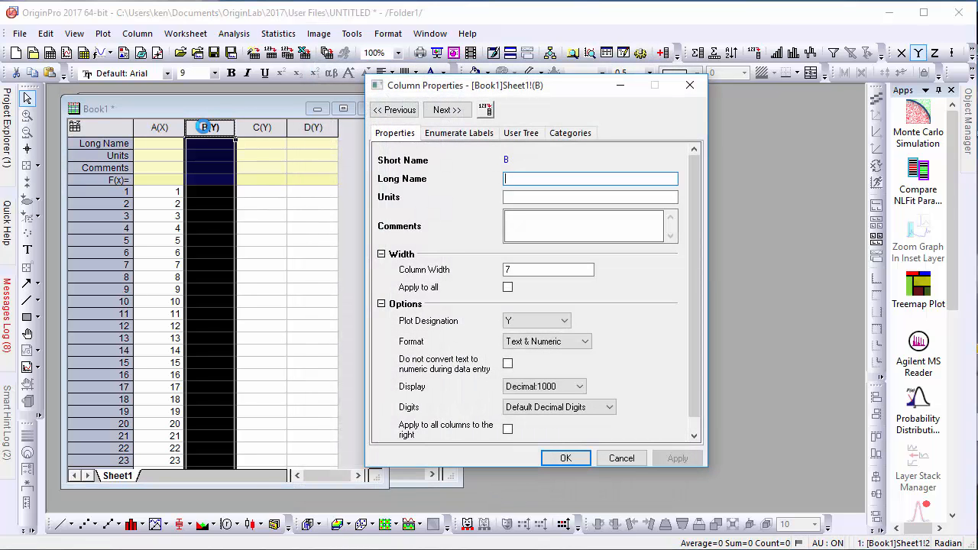
mouse_move(565, 459)
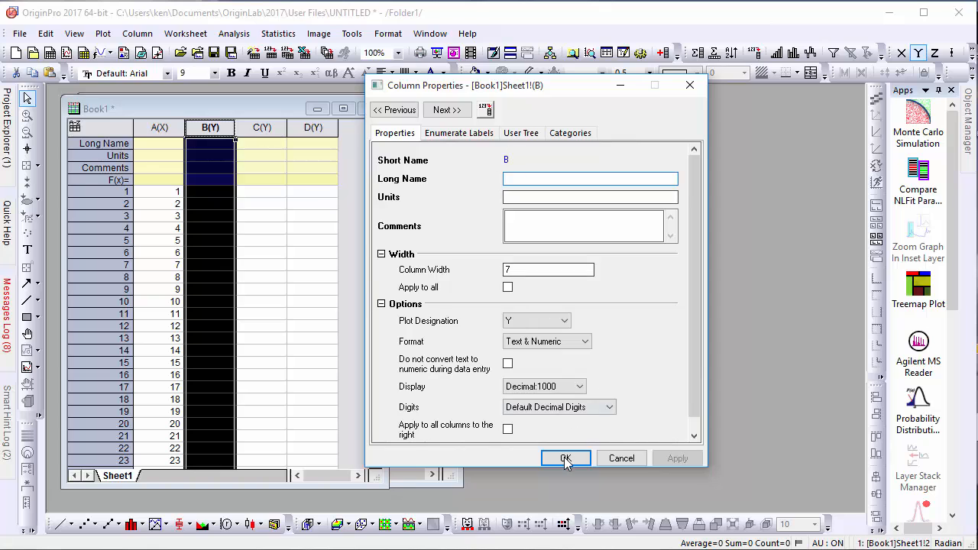
click(566, 458)
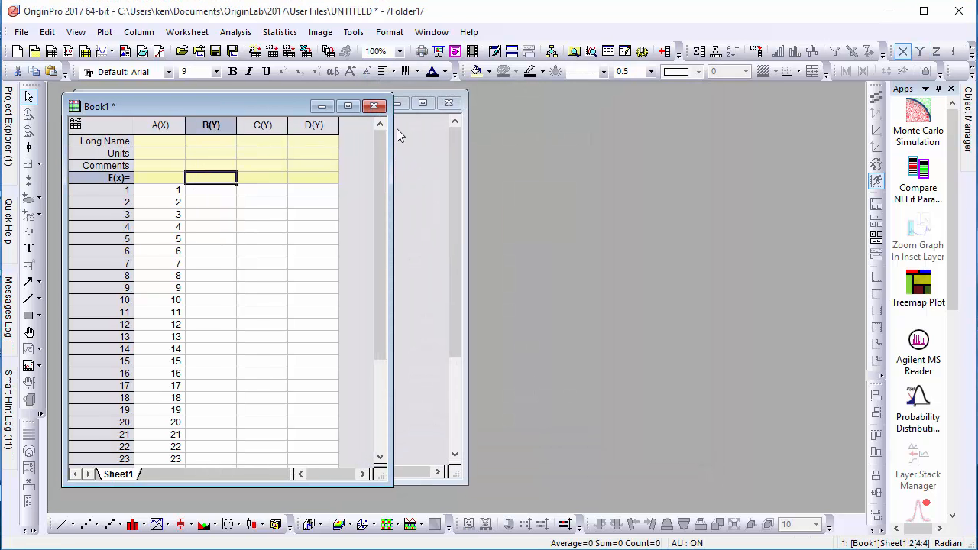
Enter column formulas sin(A) for B, B-A1 for C, and C>mean(C)?C-mean(C):0 for D.
text(sin(A)
click(261, 178)
text(B)
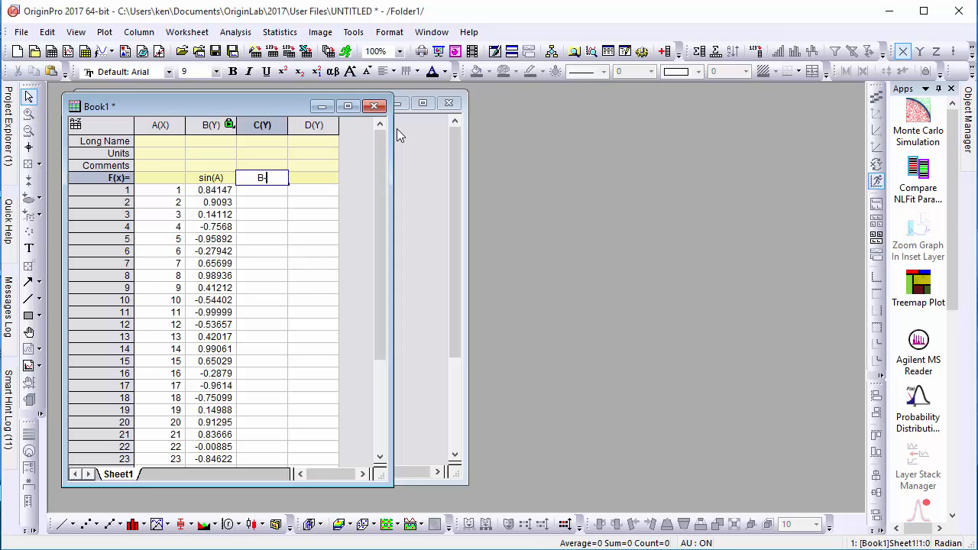
text(-A1)
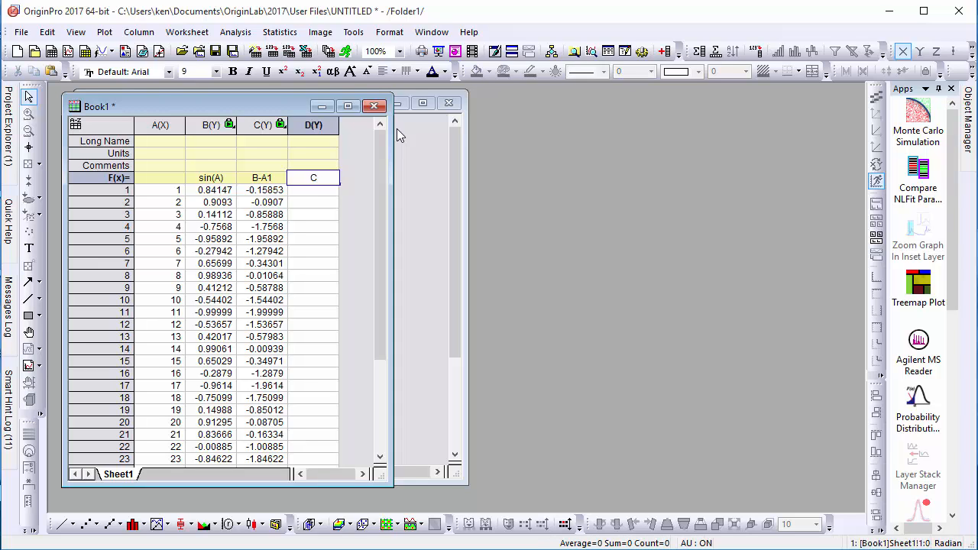
text(C>mean(C)?C-mean(C)
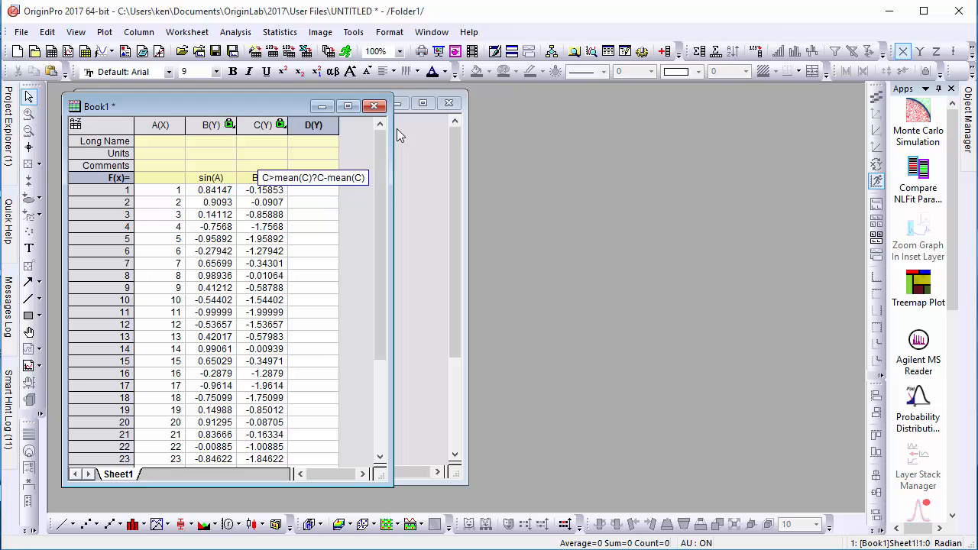
text(:0)
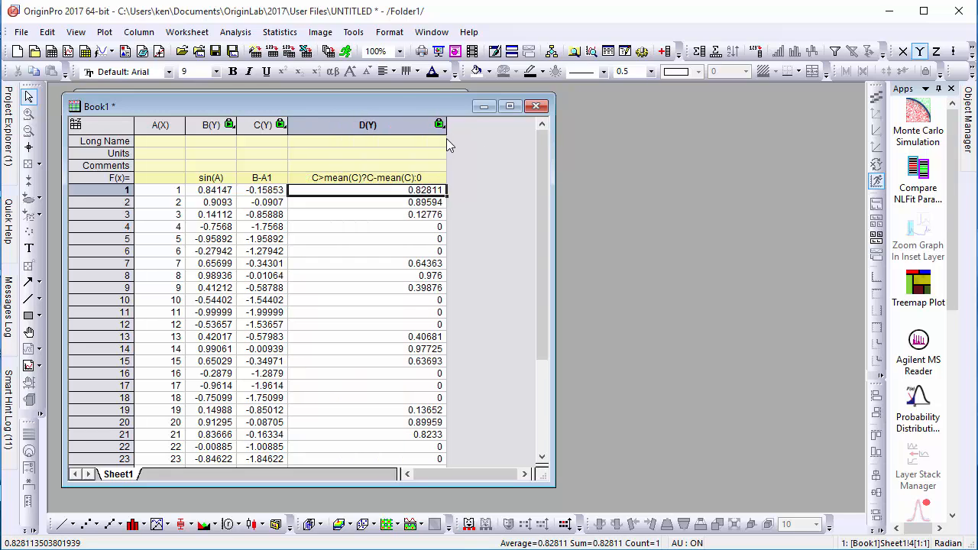
click(368, 140)
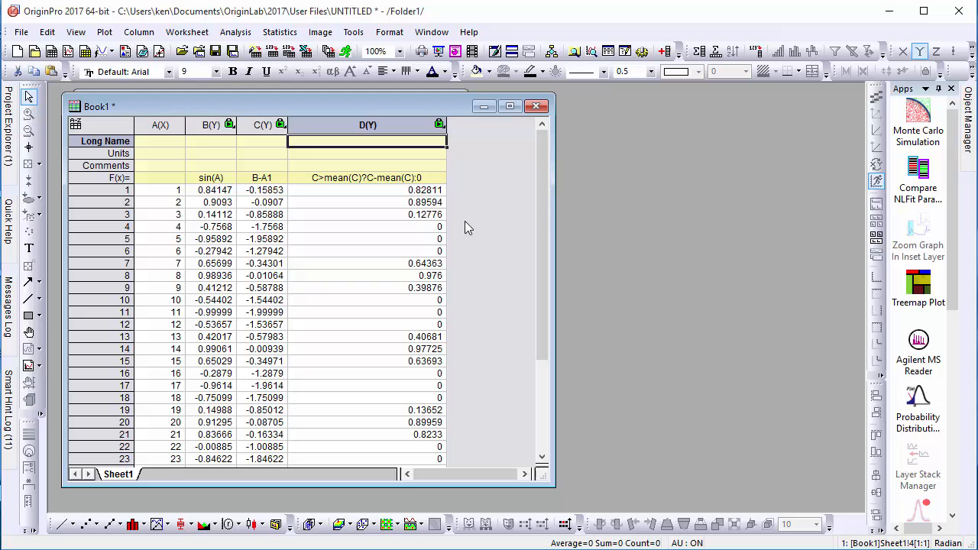
mouse_move(458, 243)
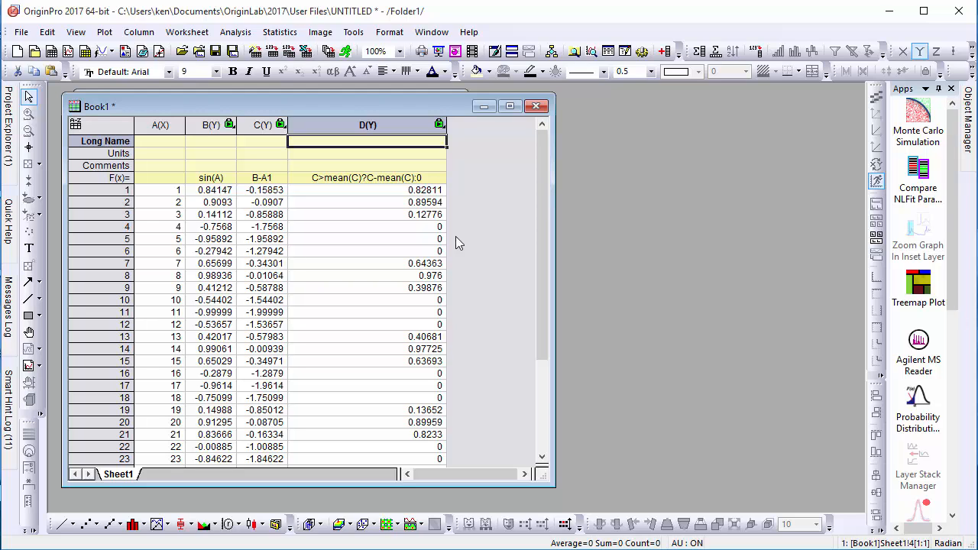
Add Sheet2 to Book1 with column B as cos(A) and new column C as 1!B-2!B.
right_click(119, 474)
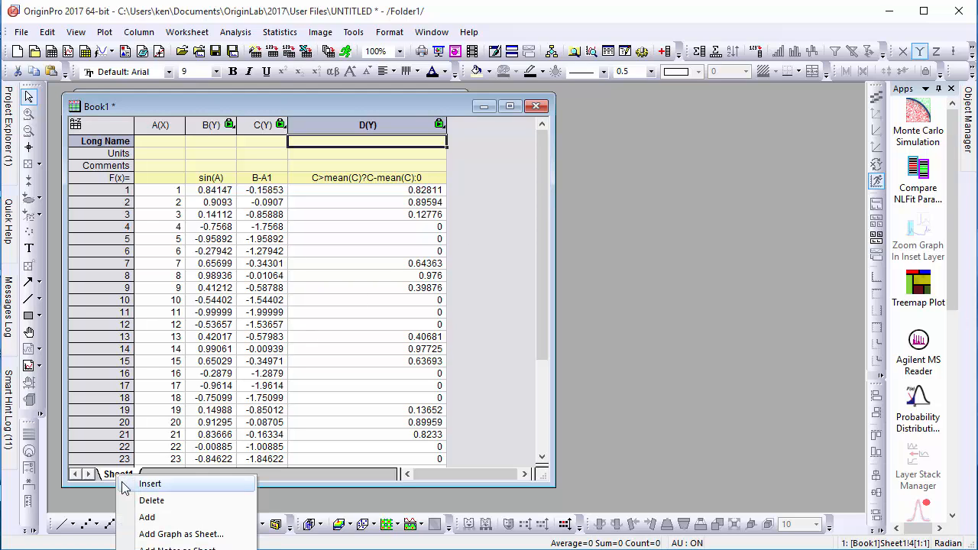
click(146, 517)
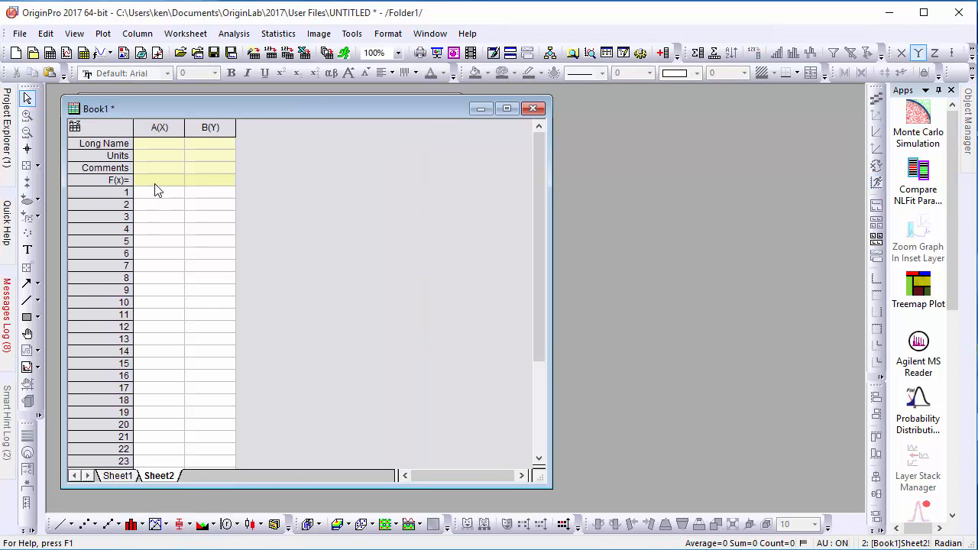
click(159, 127)
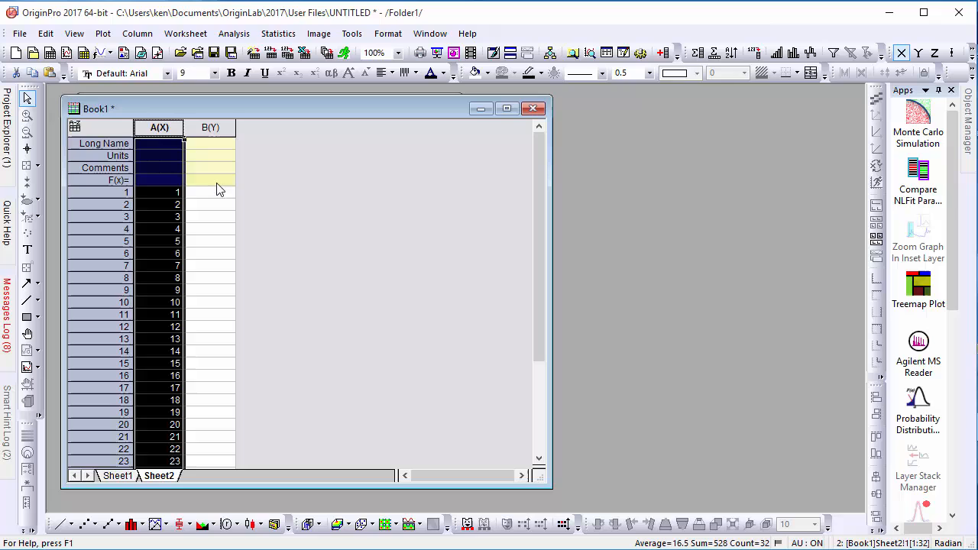
click(211, 180)
text(cos(A))
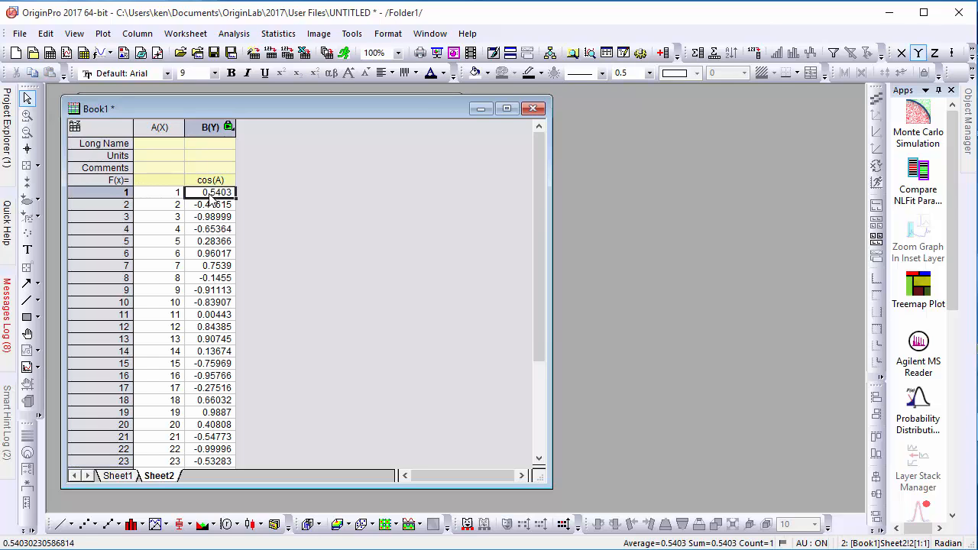
click(261, 180)
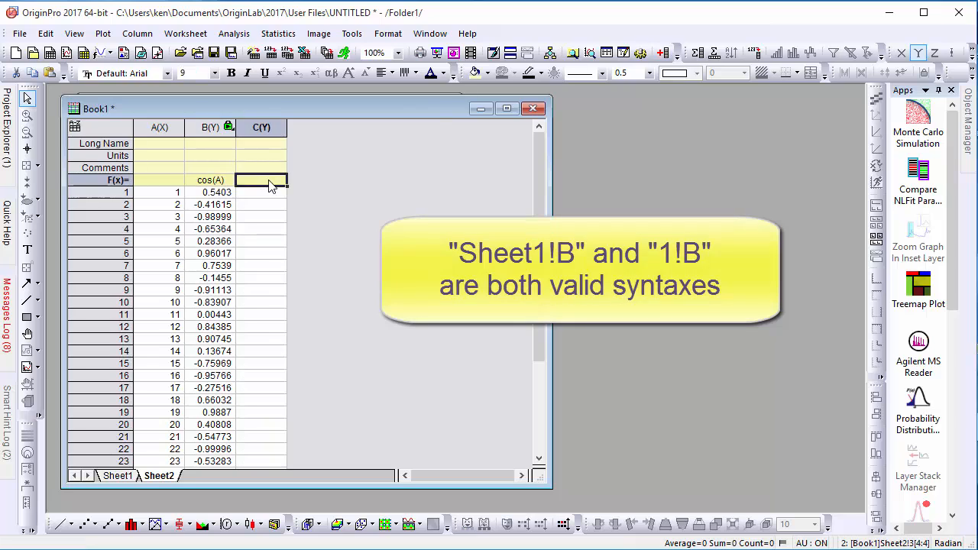
text(1!B-?)
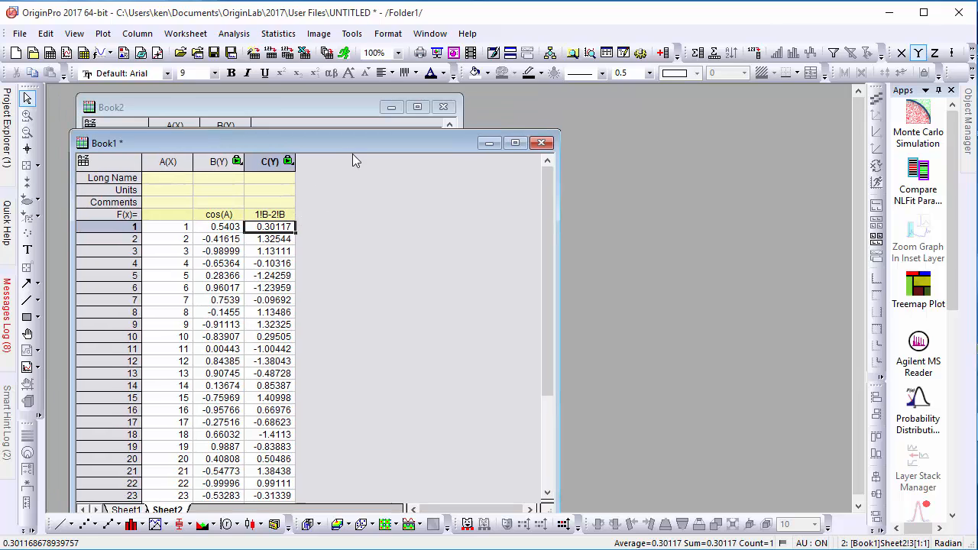
In Book2, widen column B and give it the formula [Book1]1!B-[Book1]2!B.
click(110, 107)
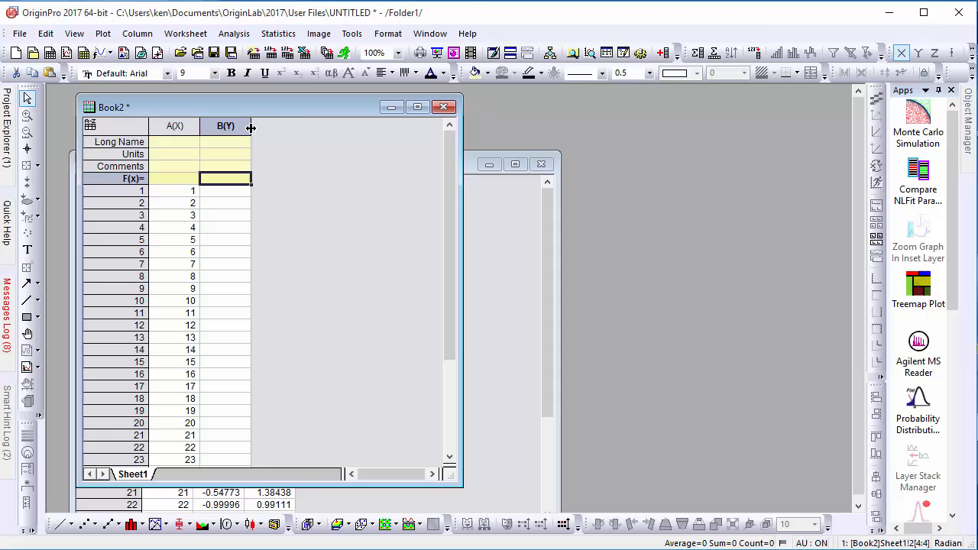
drag(251, 126, 307, 125)
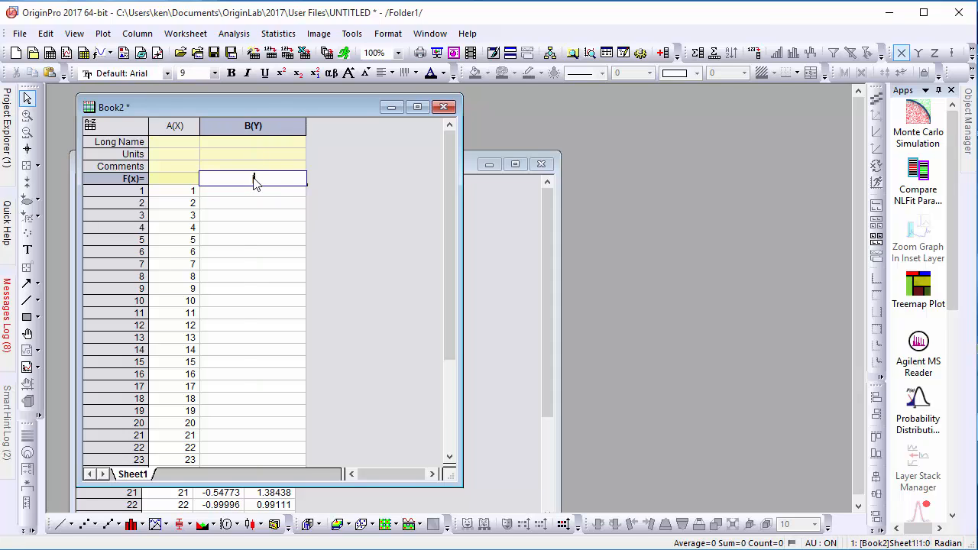
text([Book1]1!)
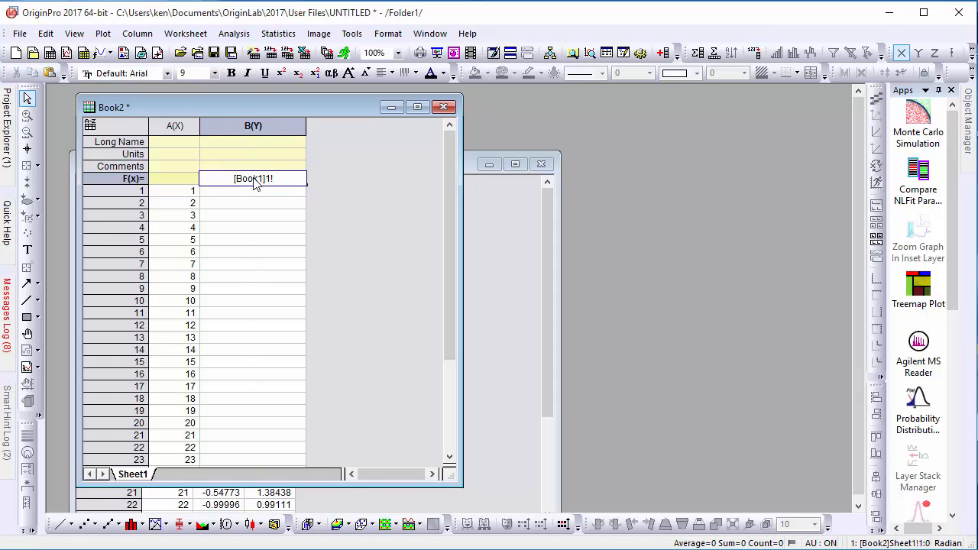
text(-[Book1)
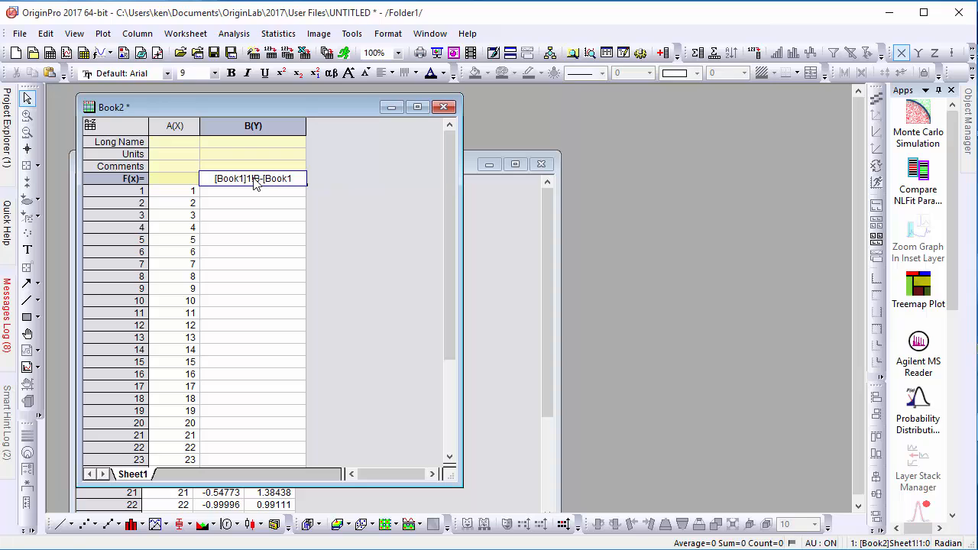
key(Return)
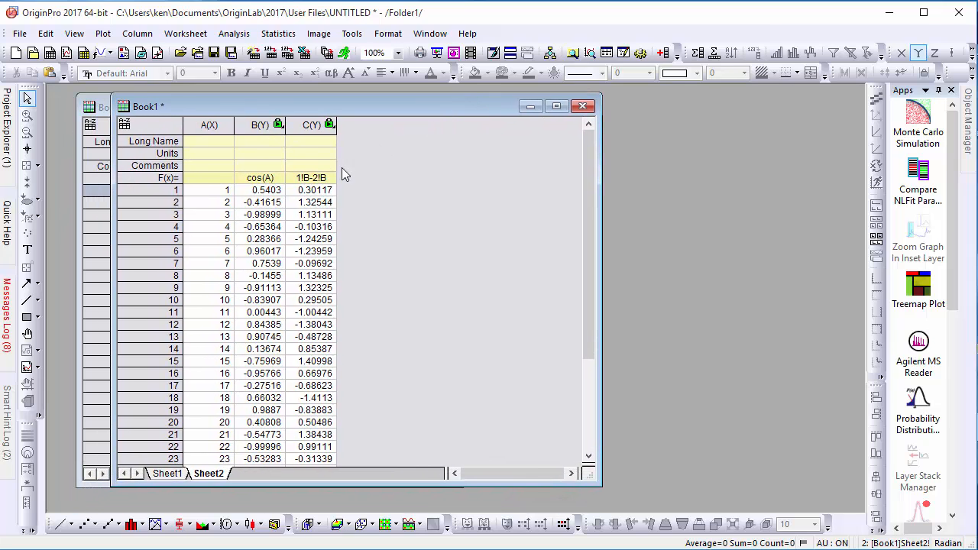
Review column B's cos(A) formula in the Set Values dialog and close it.
right_click(260, 177)
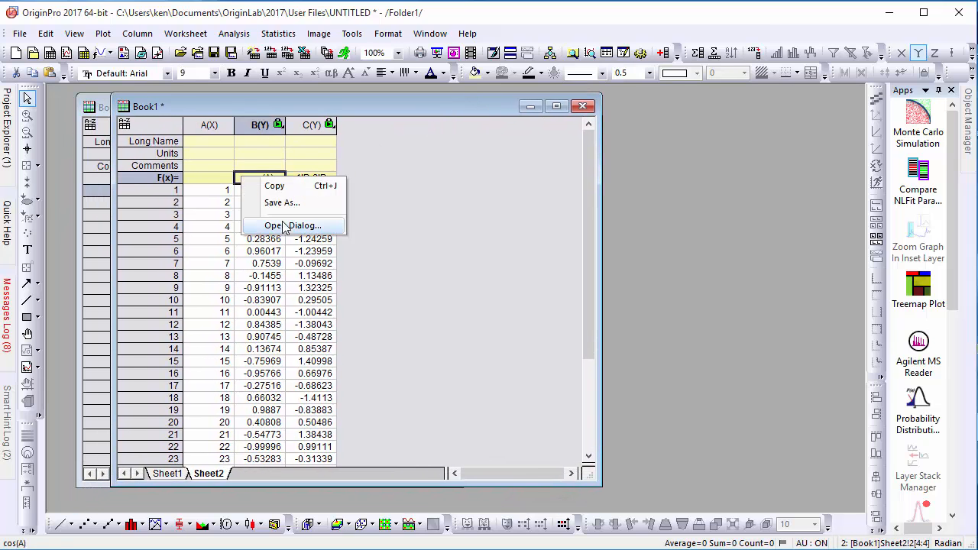
click(292, 225)
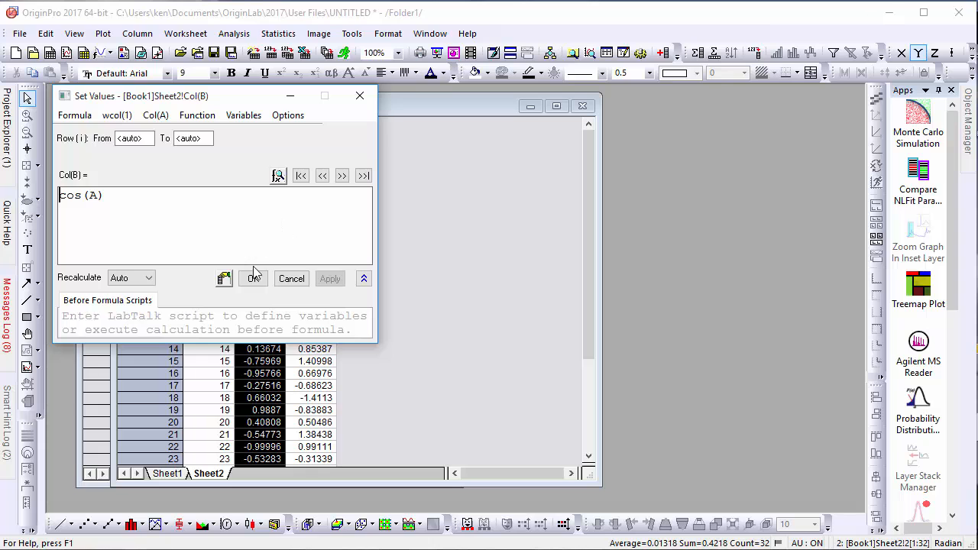
click(254, 278)
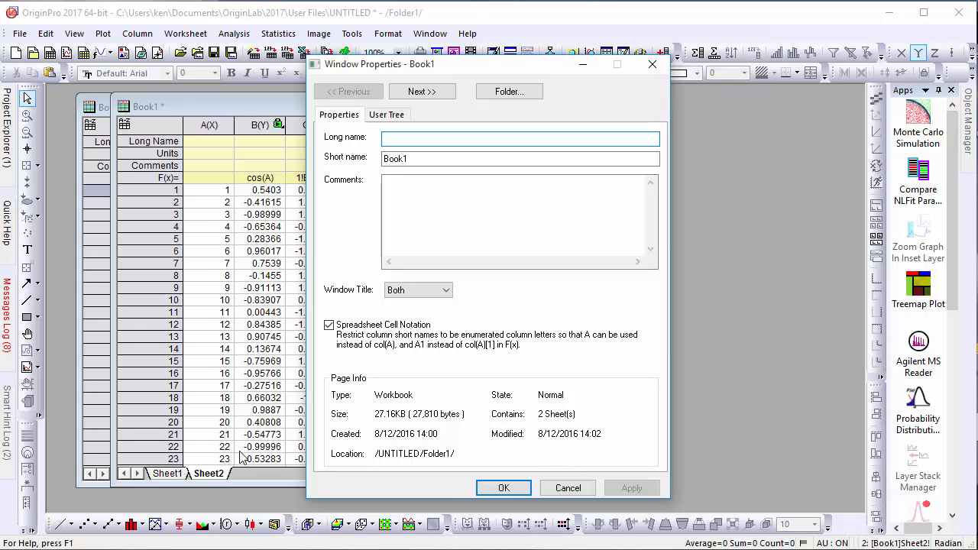
Close the workbook properties and re-run column B's cos(A) formula, hitting the undefined variable A error.
click(329, 324)
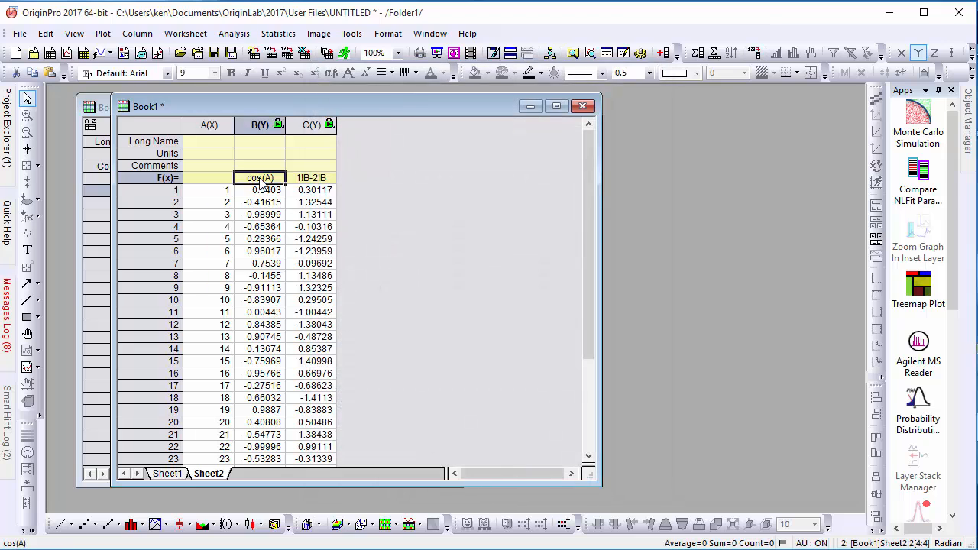
click(260, 178)
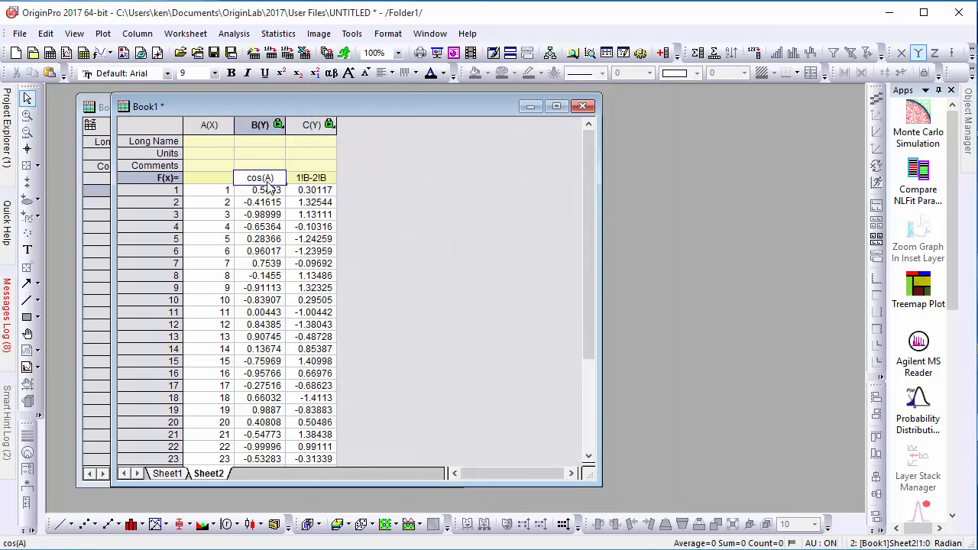
click(259, 189)
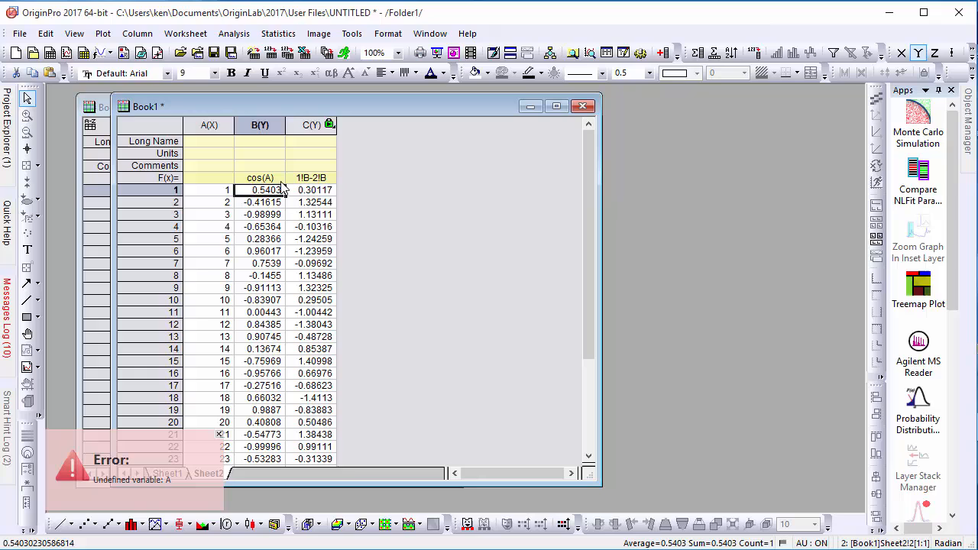
click(260, 177)
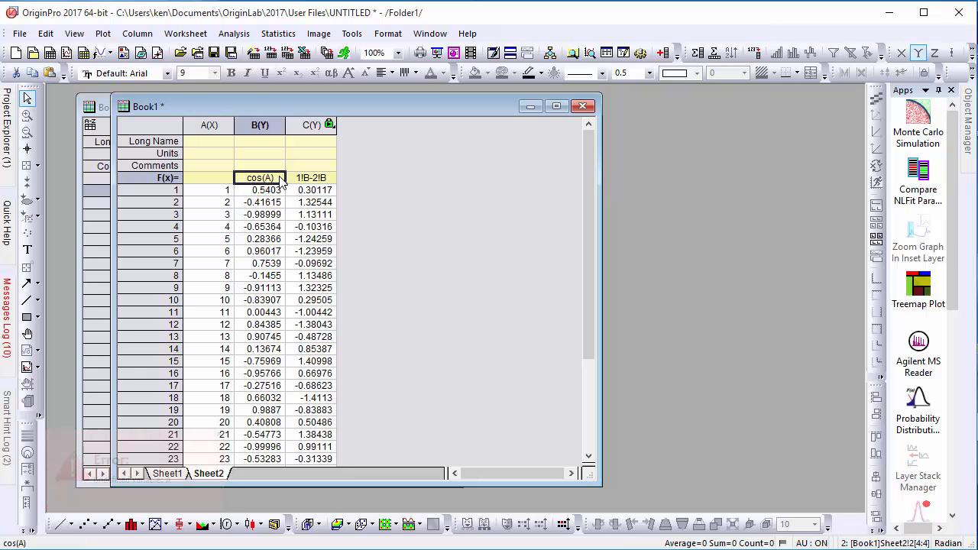